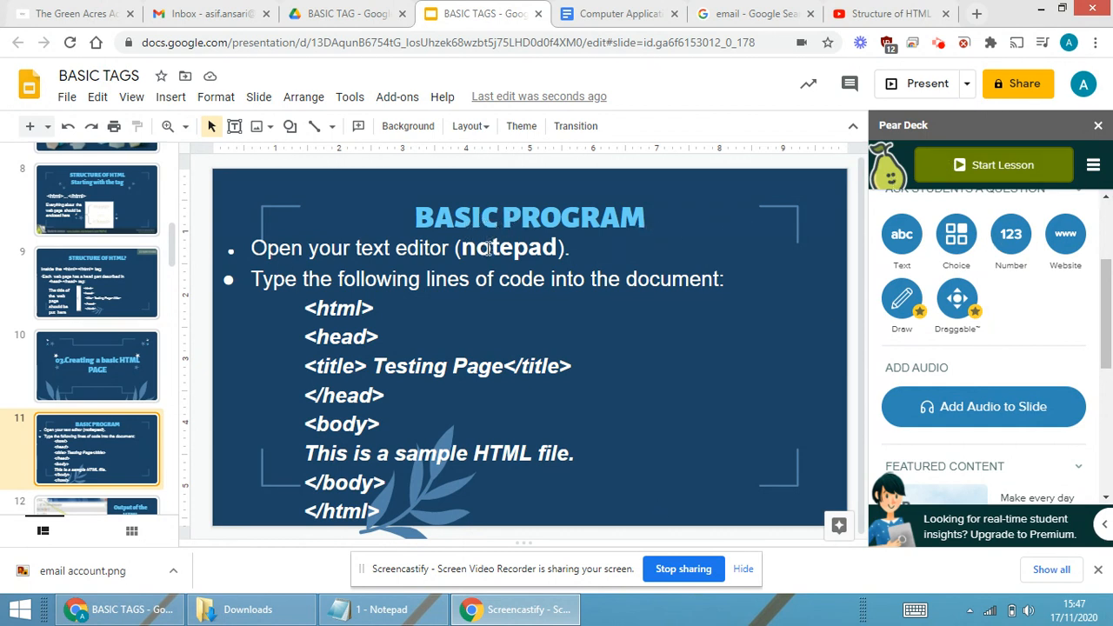
{"action": "mouse_move", "coordinate": [664, 595]}
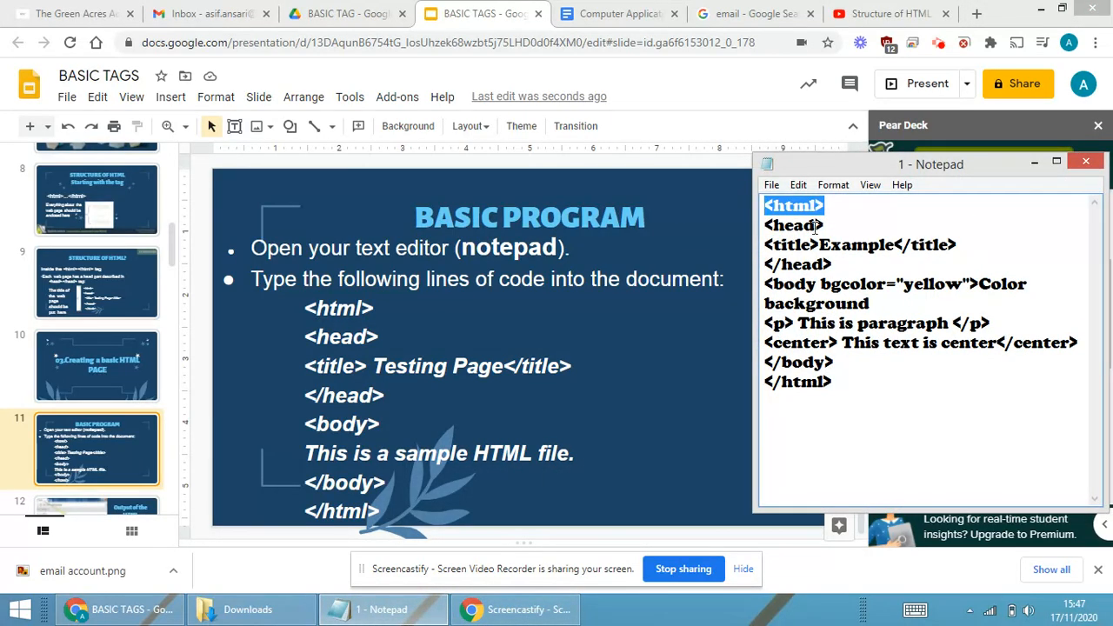
Select the old example code after the opening title tag for replacement
{"action": "left_click", "coordinate": [823, 227]}
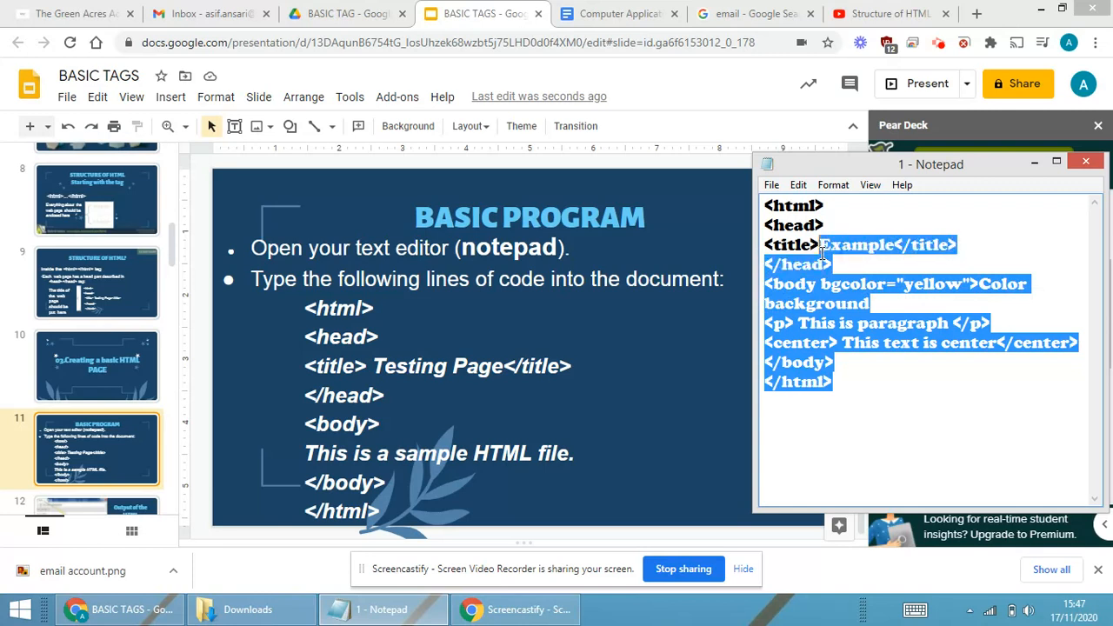
Replace the old code with a 'Testing Page' title, close the head and start the body
{"action": "key", "text": "Delete"}
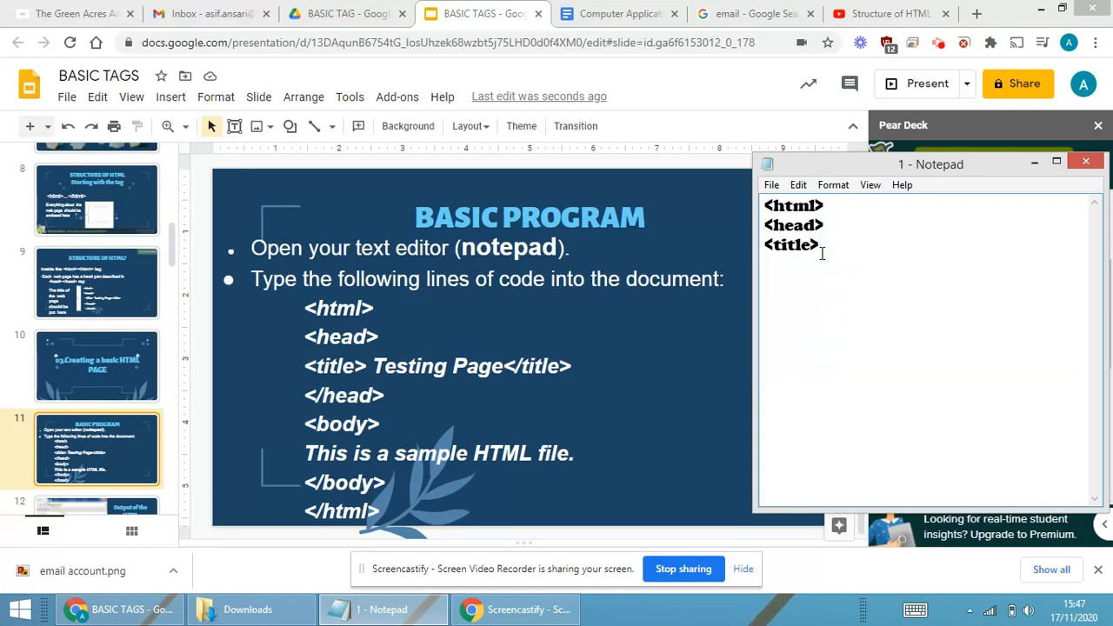
{"action": "type", "text": "Testing"}
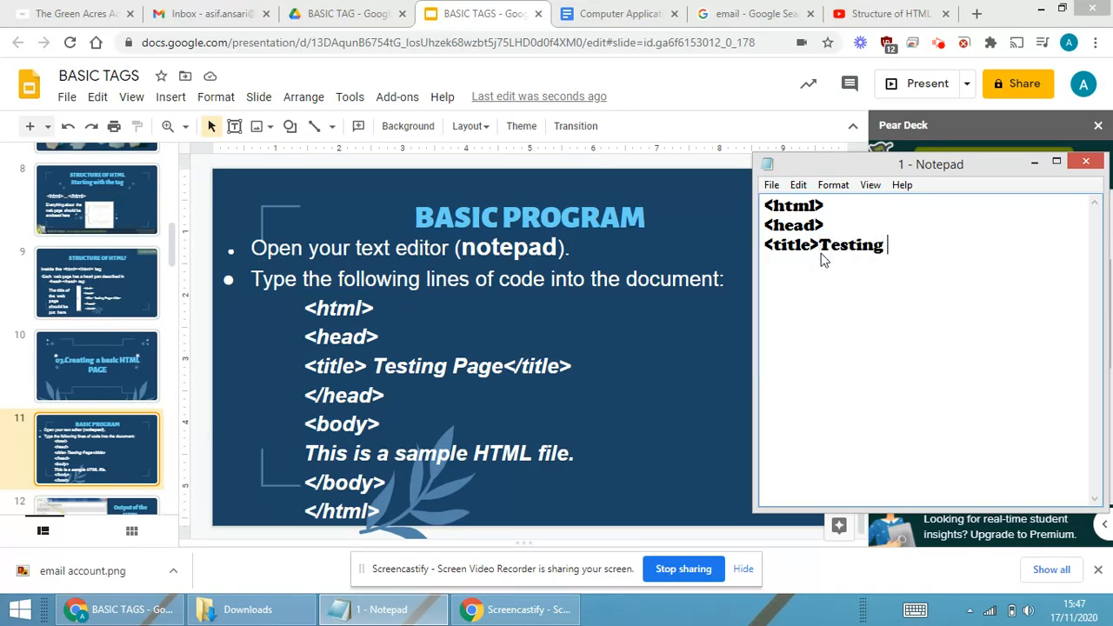
{"action": "type", "text": "Page"}
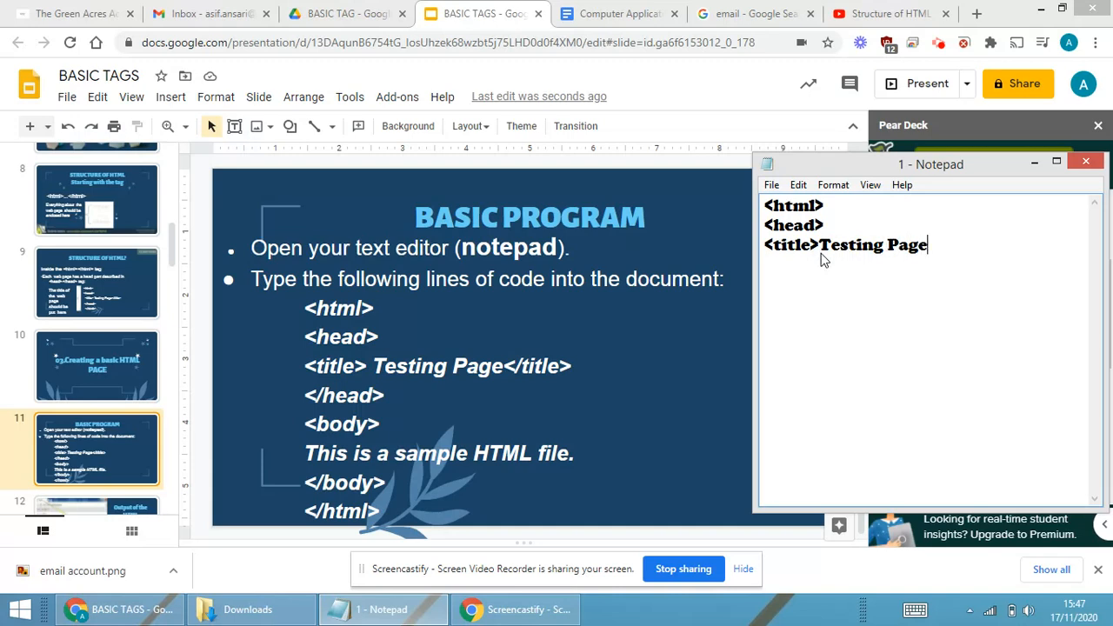
{"action": "type", "text": "</title>"}
{"action": "type", "text": "</head"}
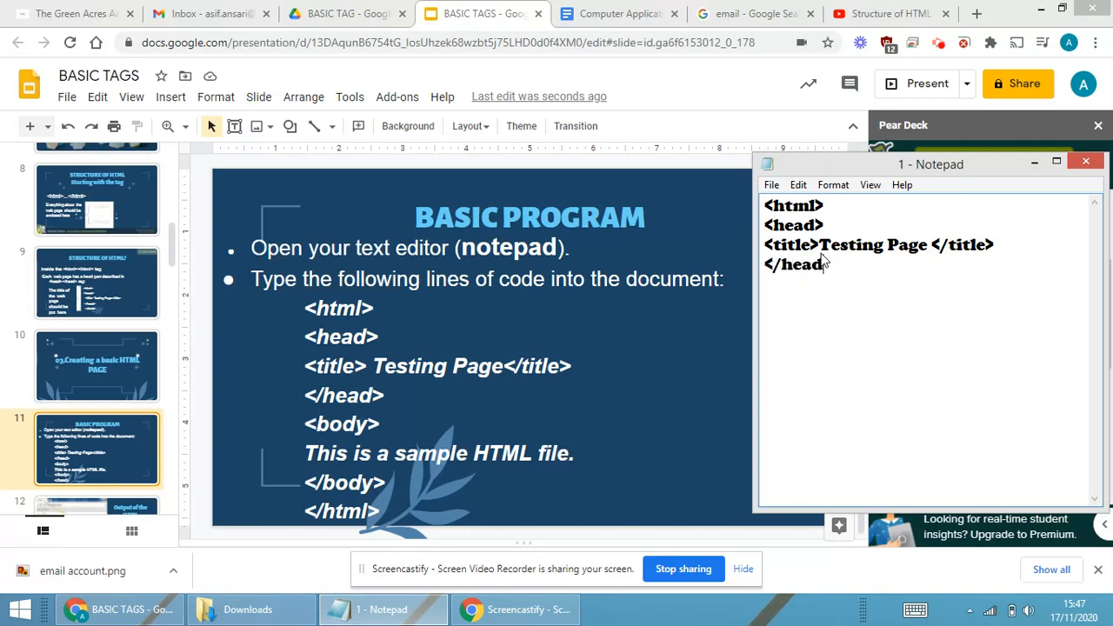
{"action": "type", "text": "<body"}
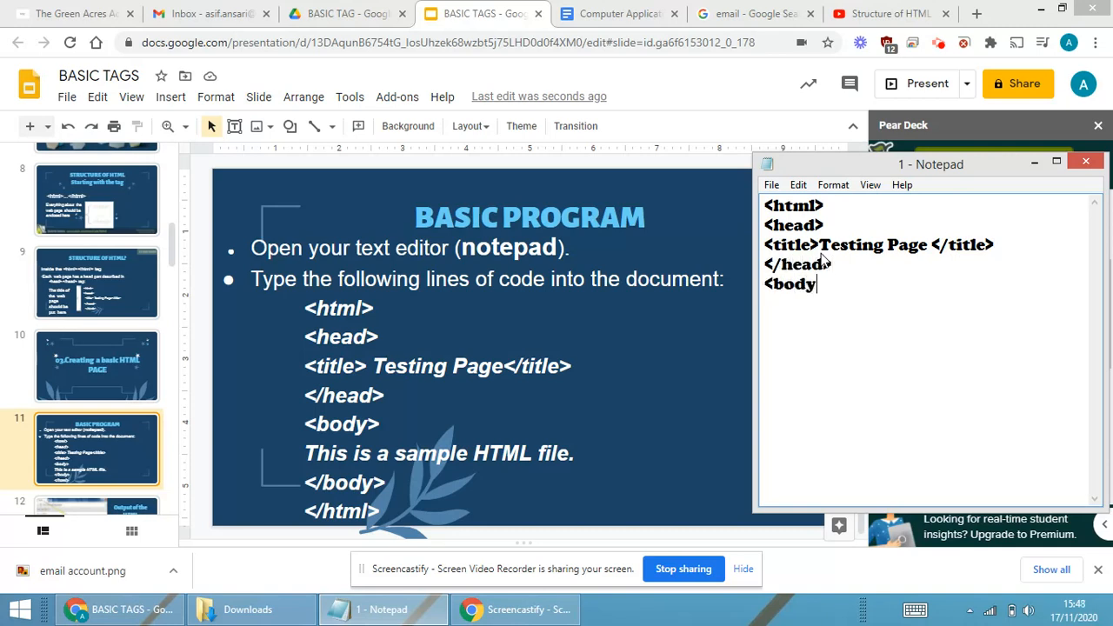
{"action": "key", "text": "enter"}
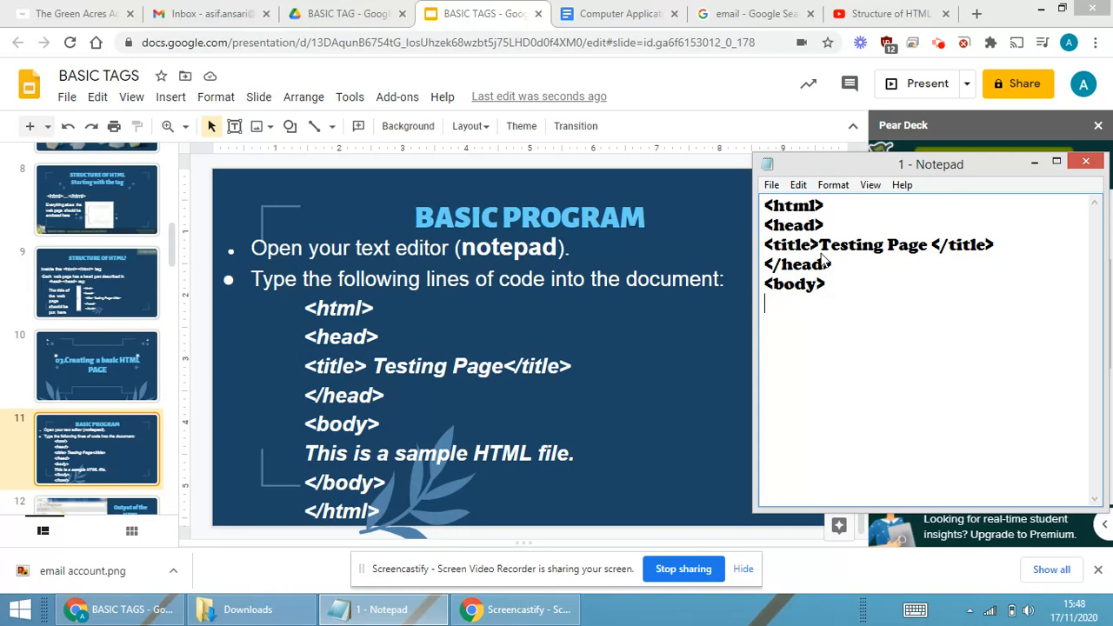
Write the body text 'This is a sample HTML file' and close the body and html tags
{"action": "type", "text": "This is"}
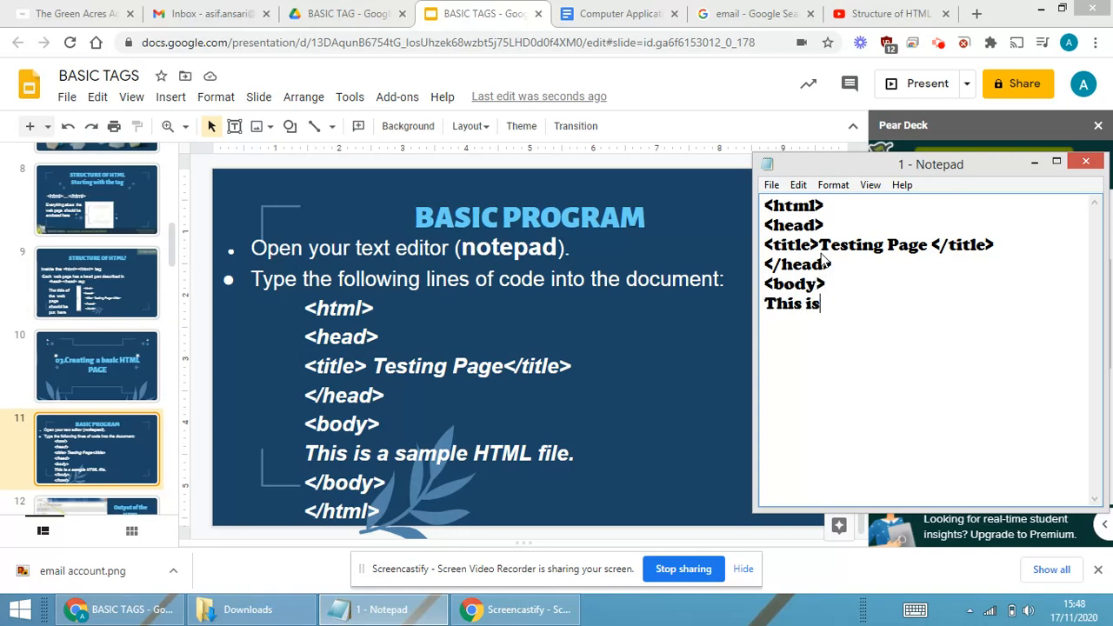
{"action": "type", "text": "a sample"}
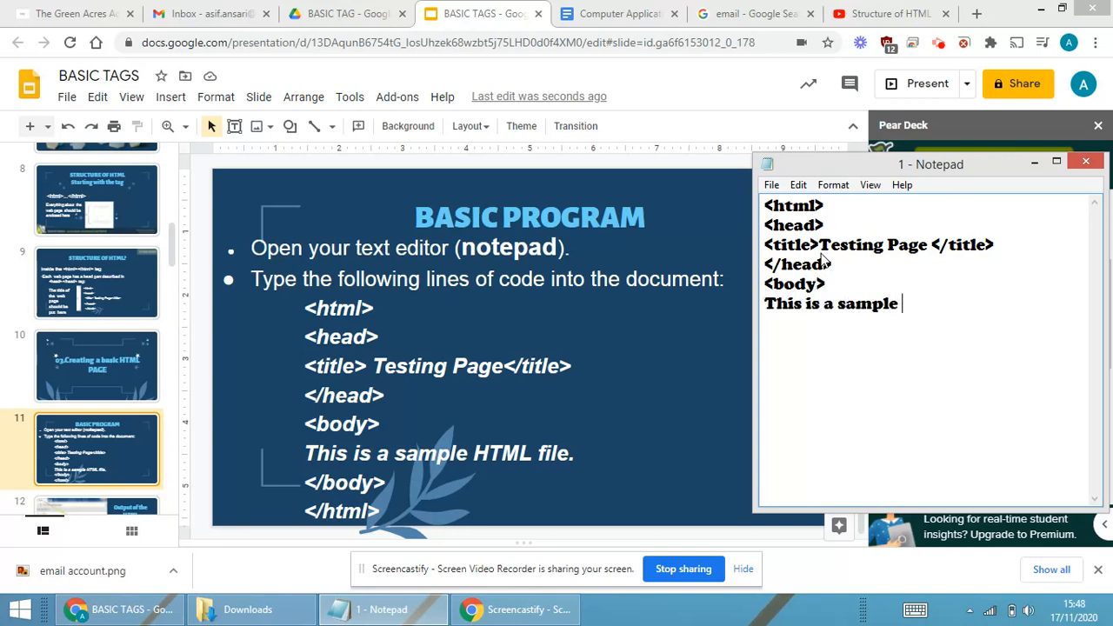
{"action": "type", "text": "HTML file."}
{"action": "type", "text": "</bo"}
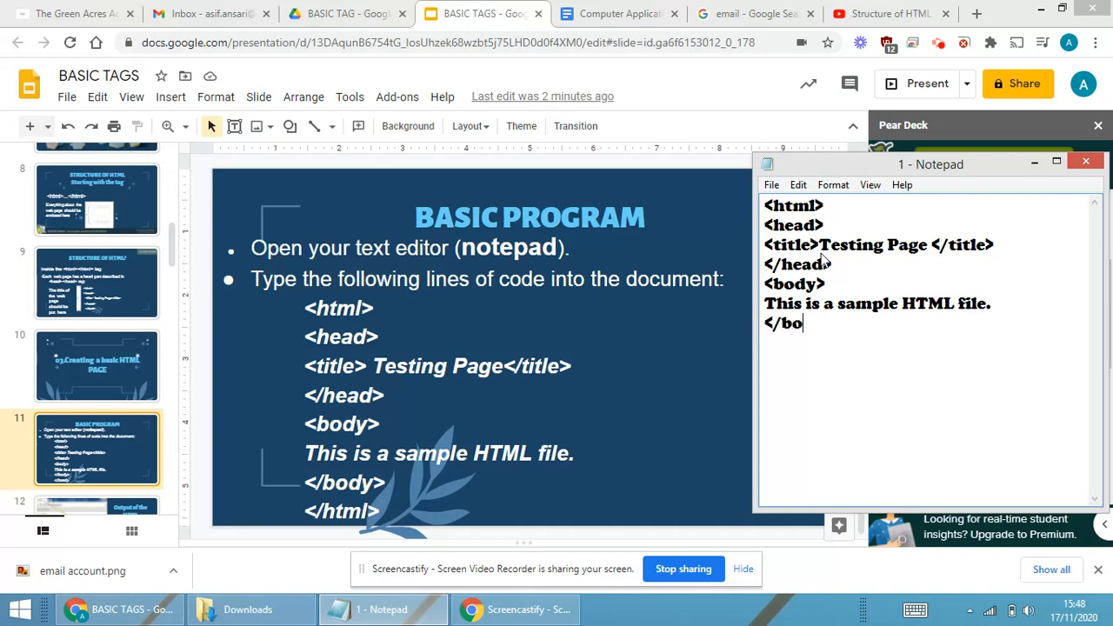
{"action": "type", "text": "dy>"}
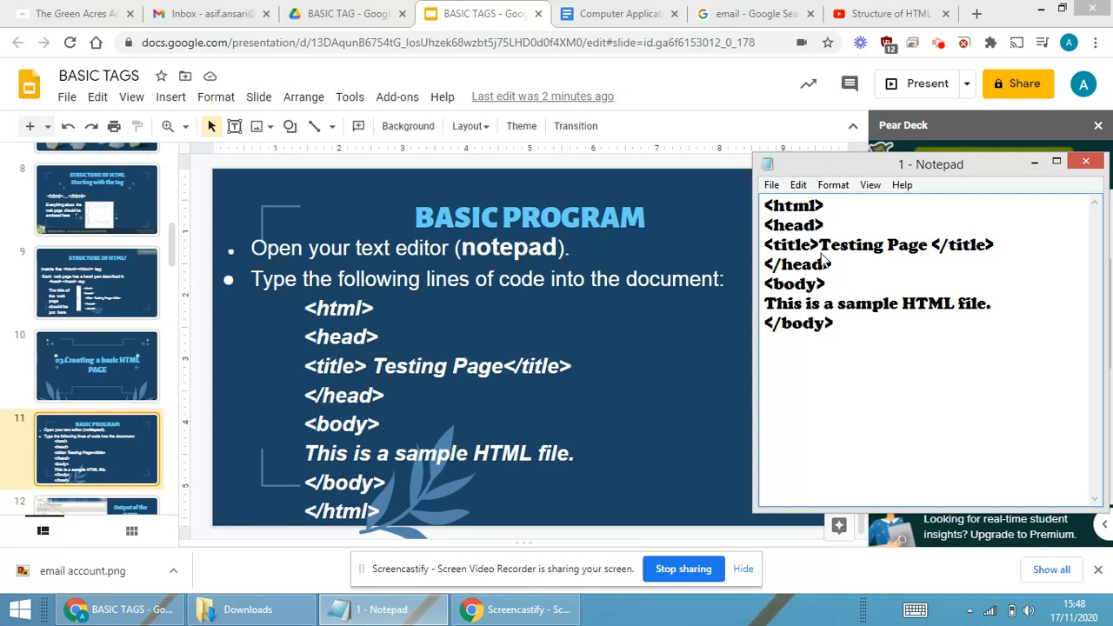
{"action": "type", "text": "</j"}
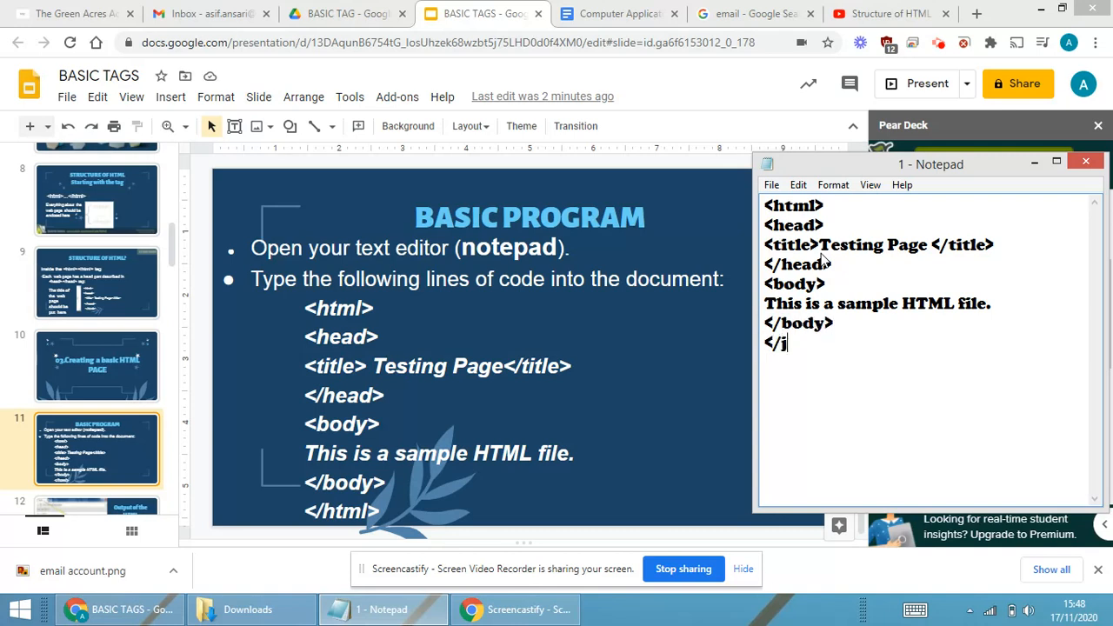
{"action": "type", "text": "h"}
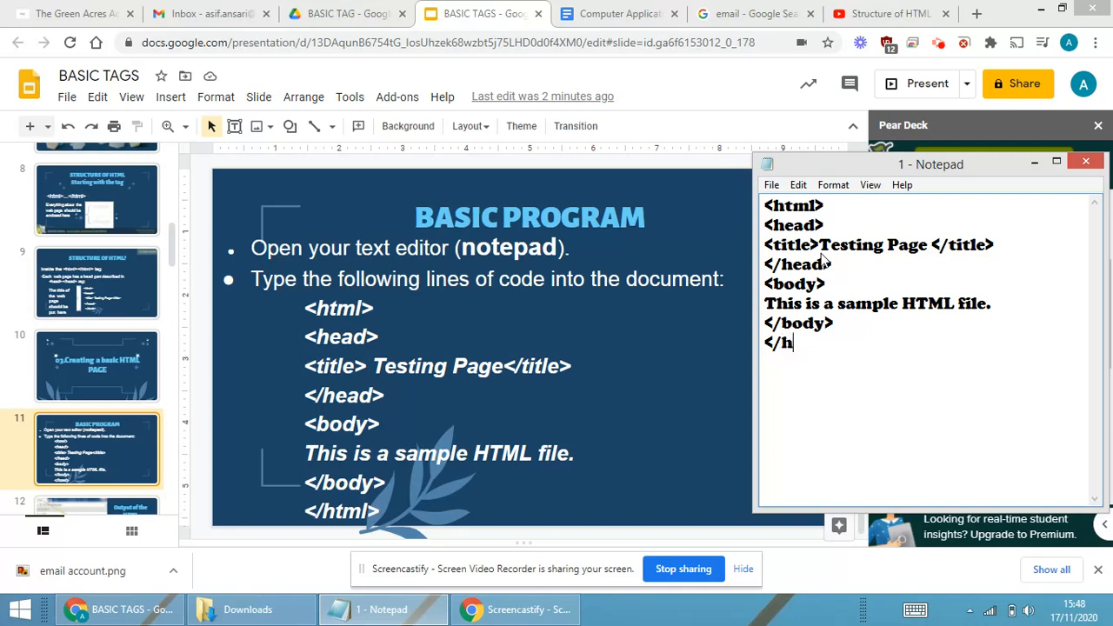
{"action": "type", "text": "t"}
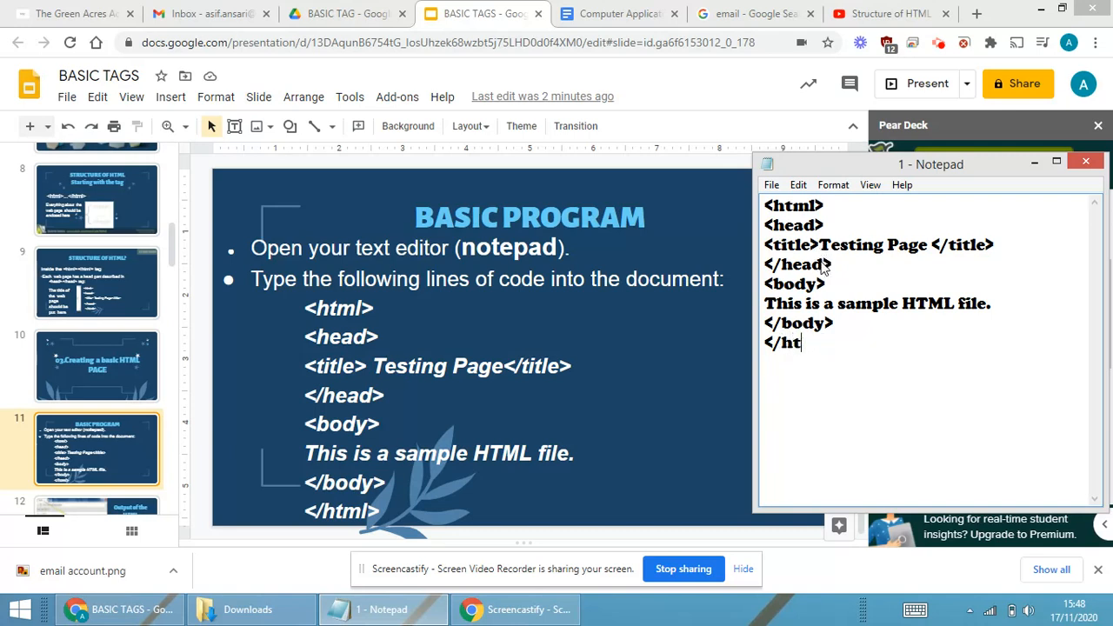
{"action": "type", "text": "ml>"}
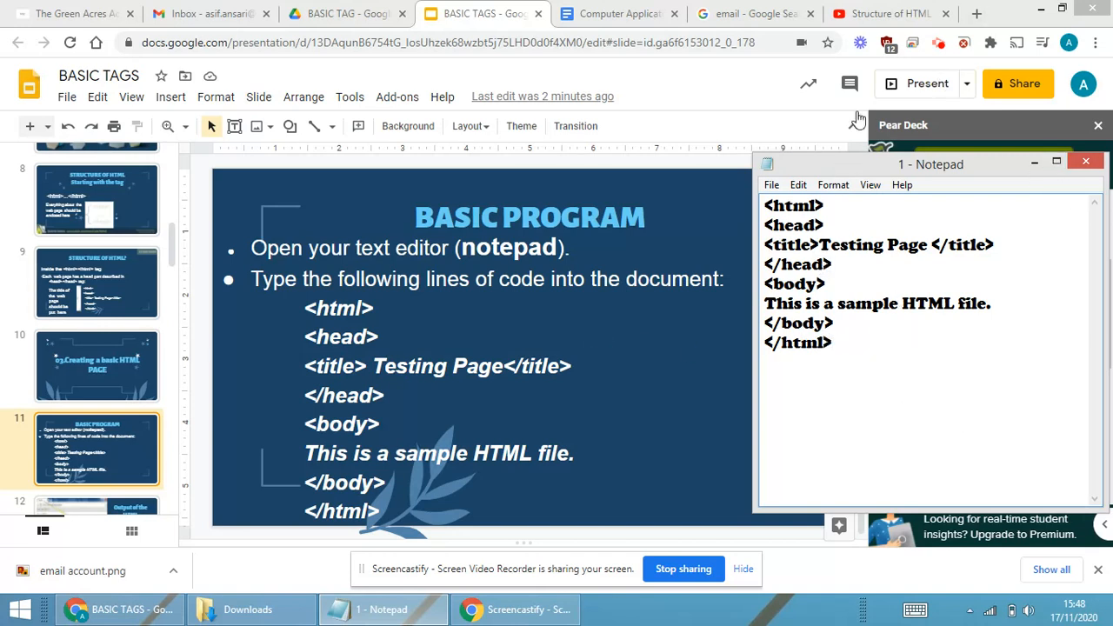
Save the page under the new name testing.html in the html folder
{"action": "left_click", "coordinate": [773, 185]}
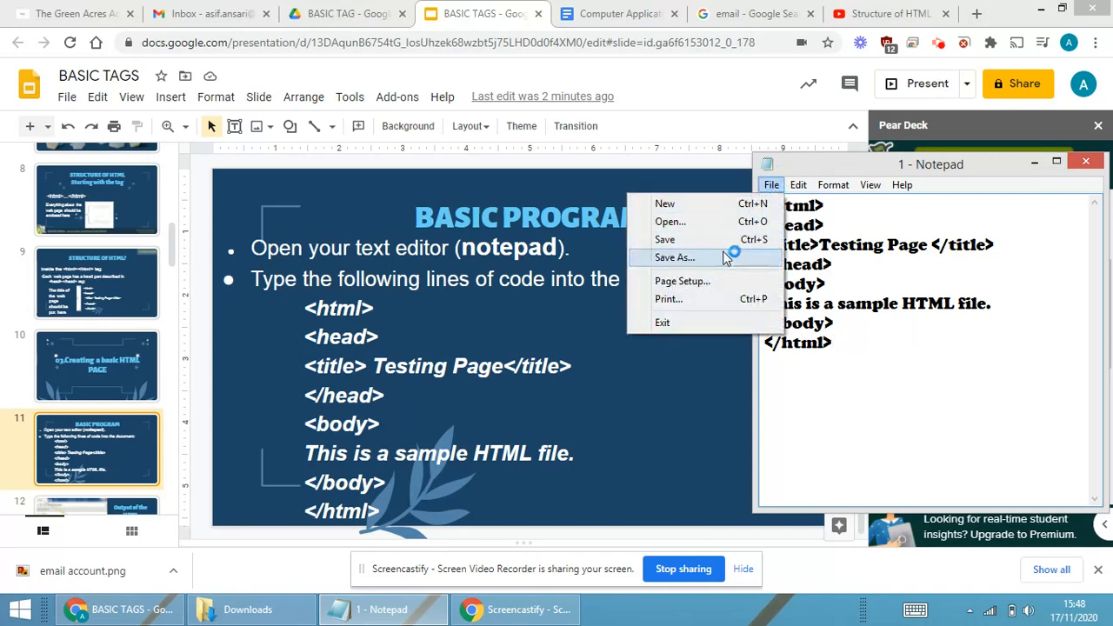
{"action": "left_click", "coordinate": [675, 257]}
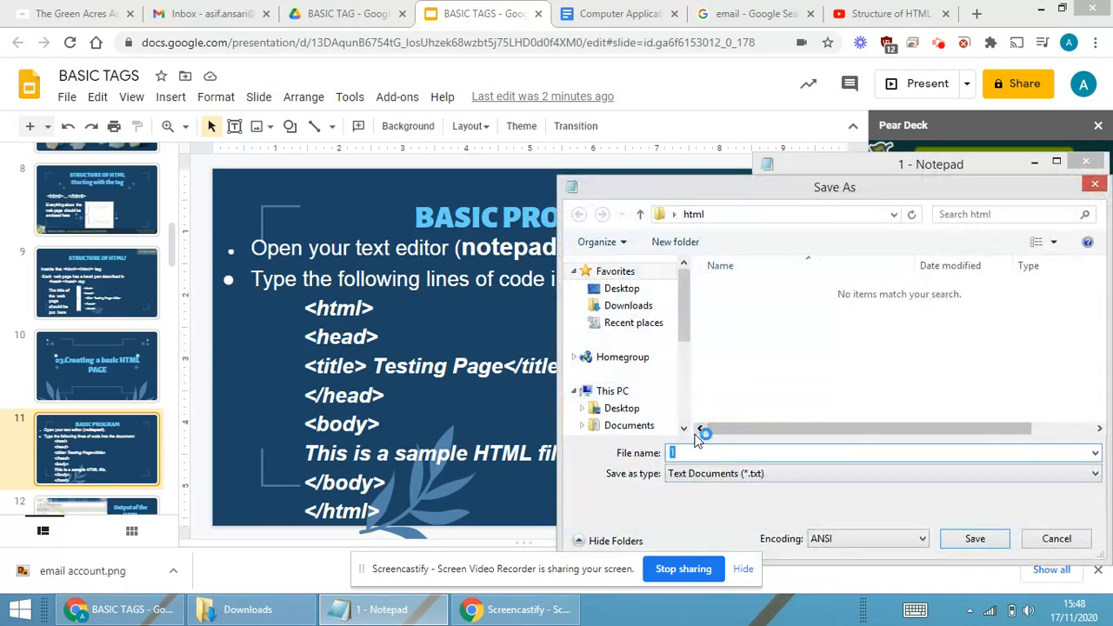
{"action": "type", "text": "test"}
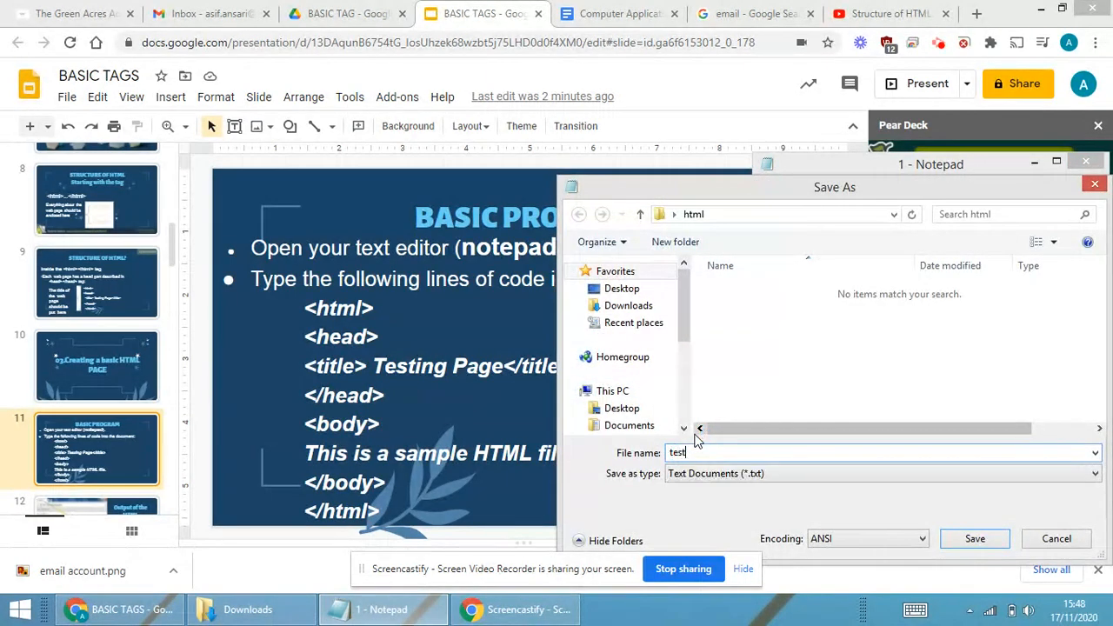
{"action": "type", "text": "testing.html"}
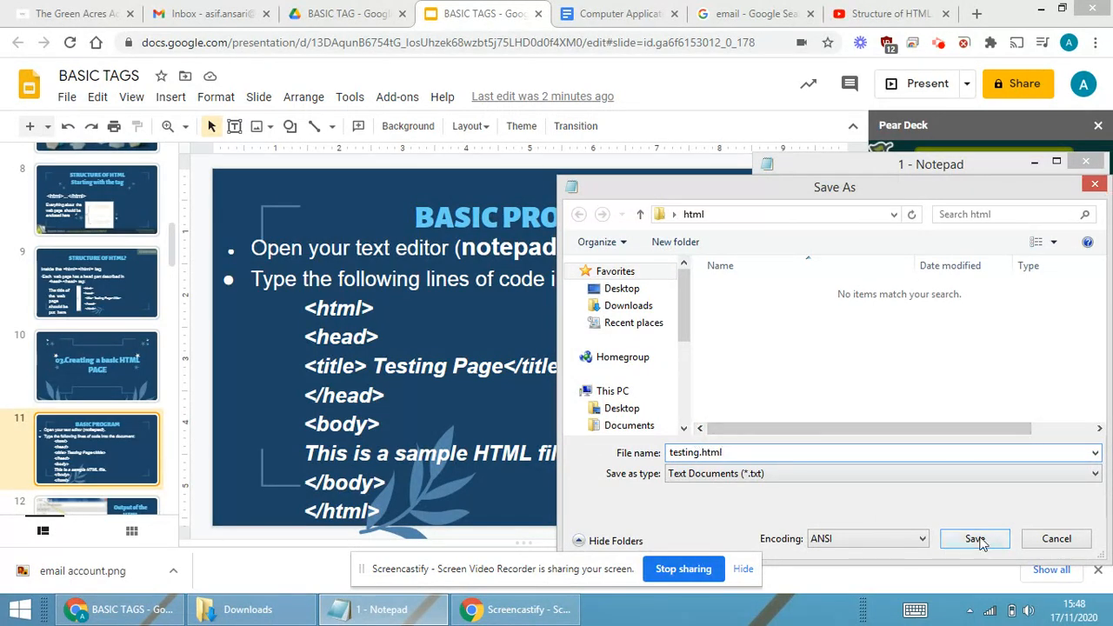
{"action": "left_click", "coordinate": [974, 539]}
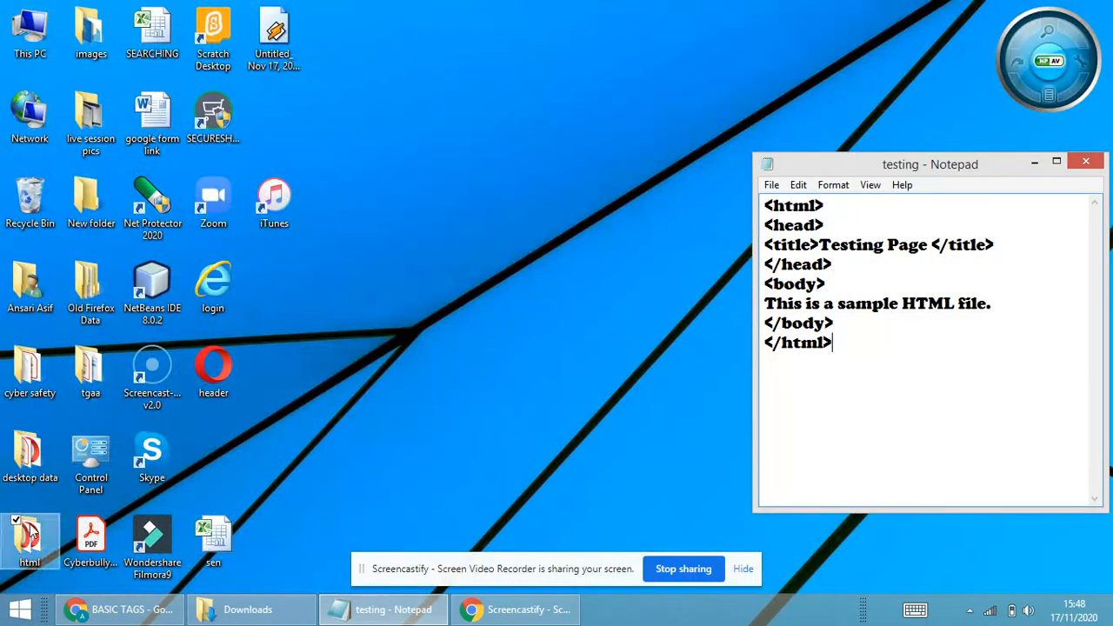
From the html folder, open the testing file with Google Chrome
{"action": "double_click", "coordinate": [30, 536]}
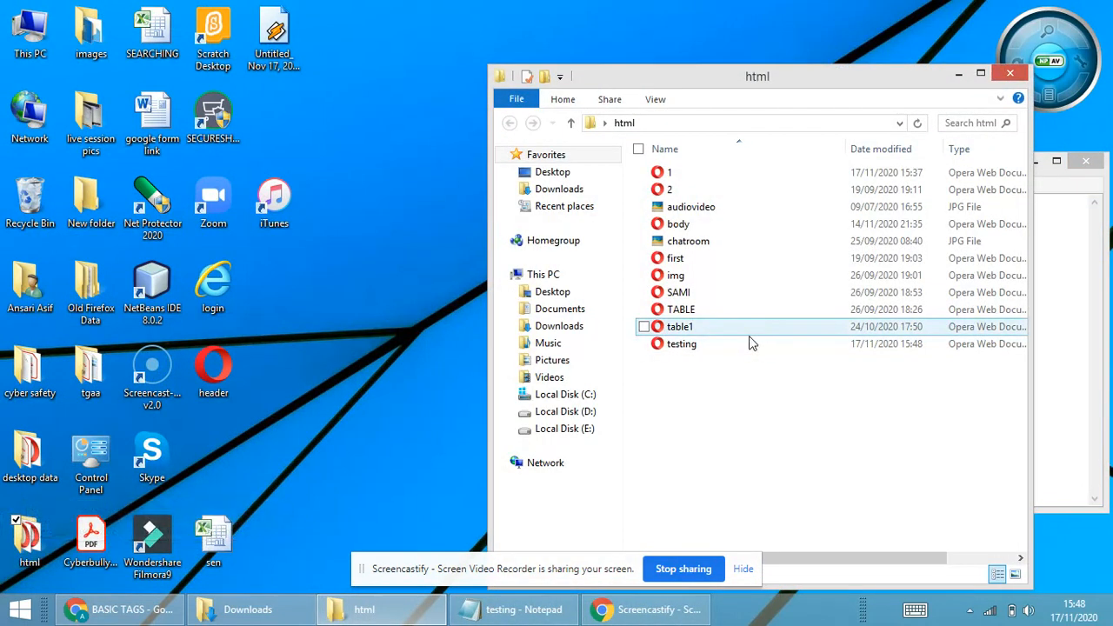
{"action": "left_click", "coordinate": [682, 345]}
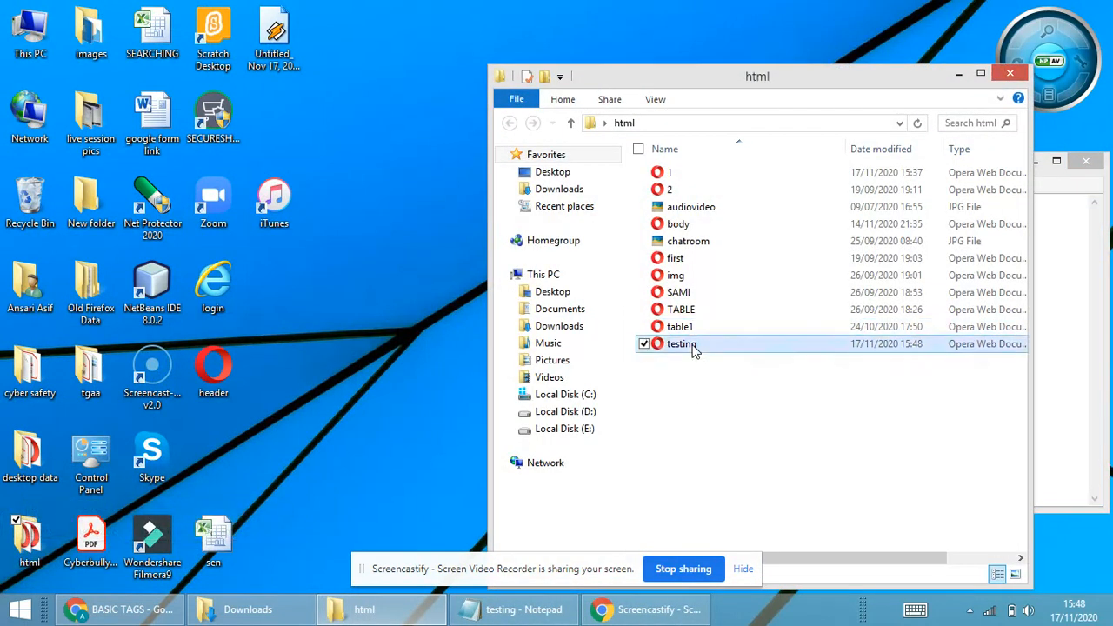
{"action": "right_click", "coordinate": [682, 345]}
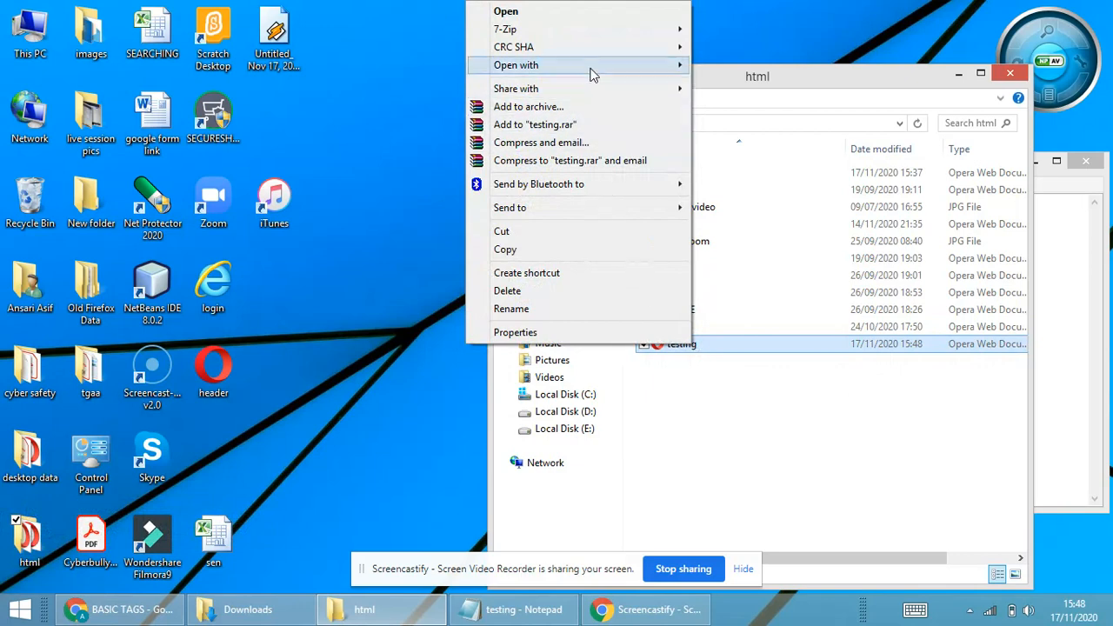
{"action": "left_click", "coordinate": [515, 66]}
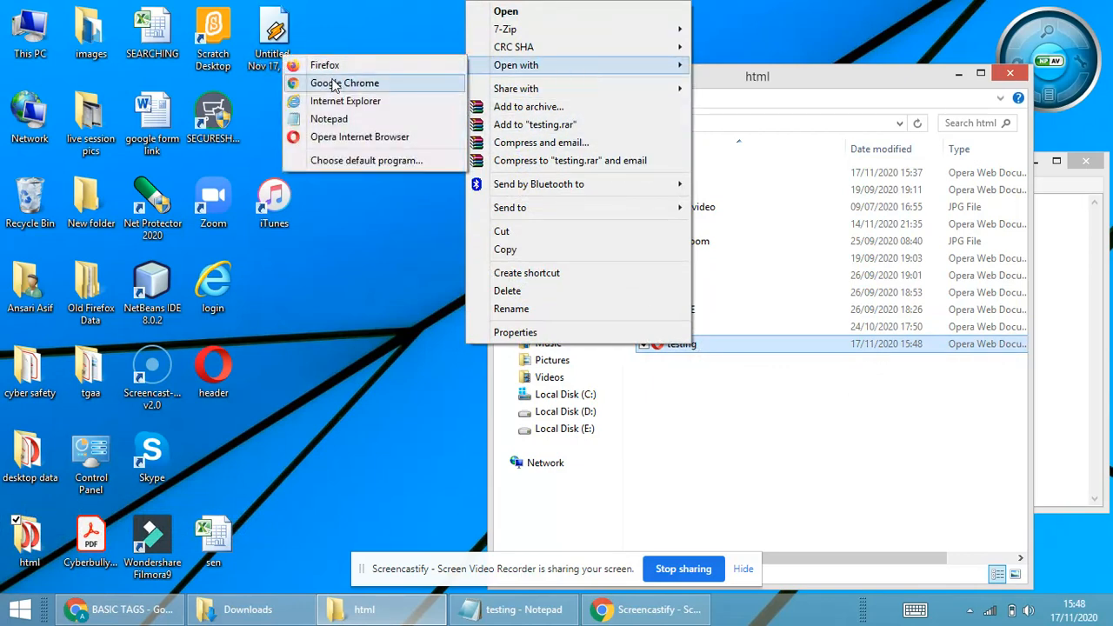
{"action": "left_click", "coordinate": [345, 84]}
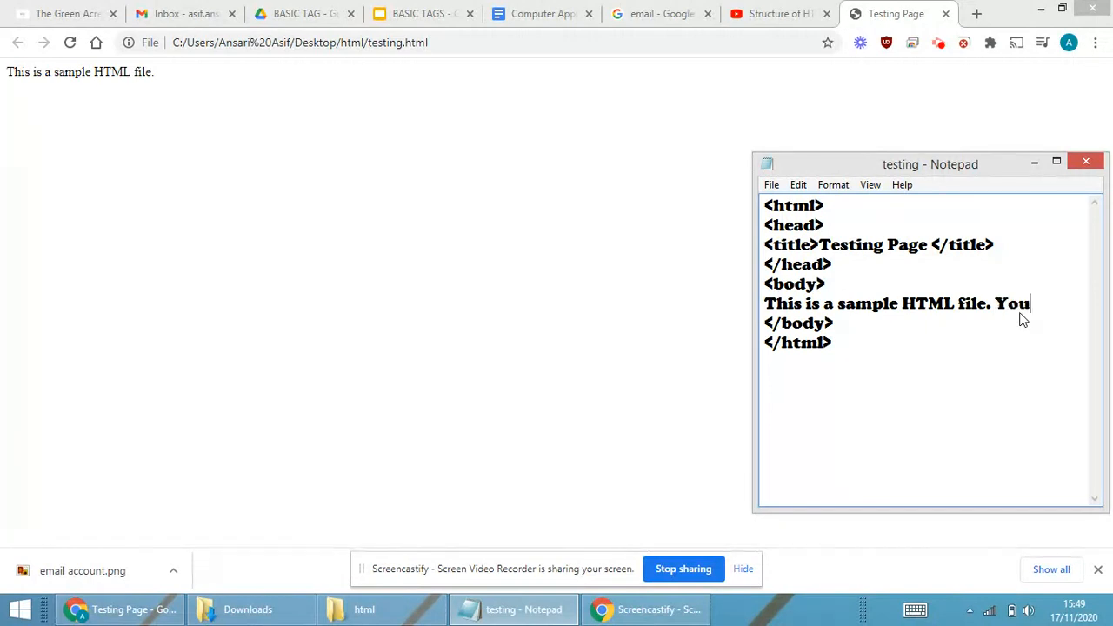
Add 'You will be able to see the changes on the webpage' to the body text and return to Chrome
{"action": "type", "text": "will be able to see the chan"}
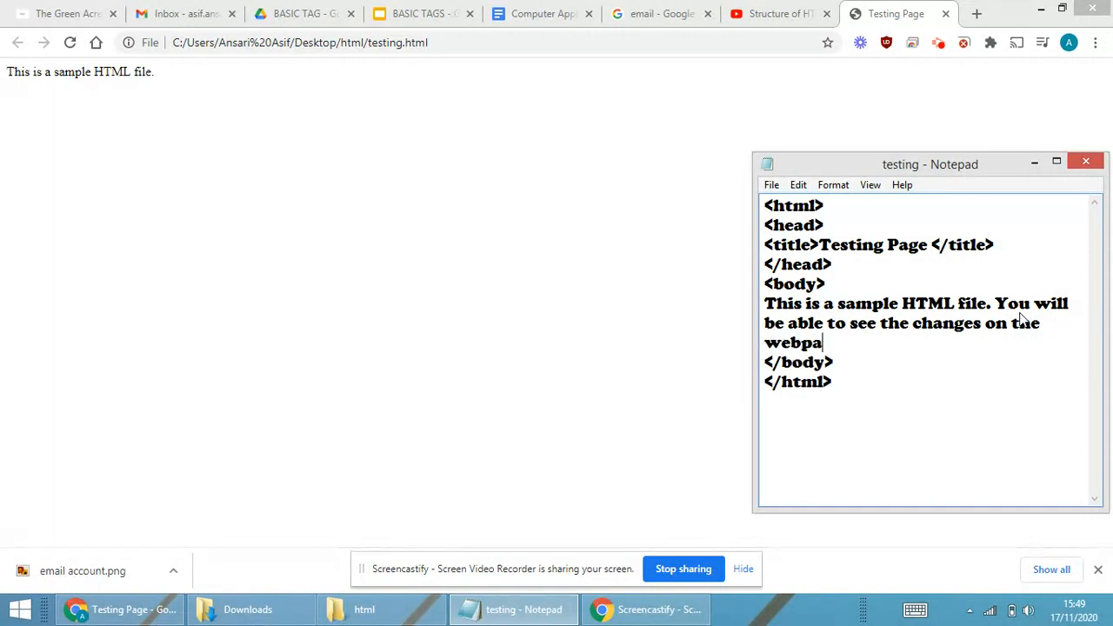
{"action": "type", "text": "ge"}
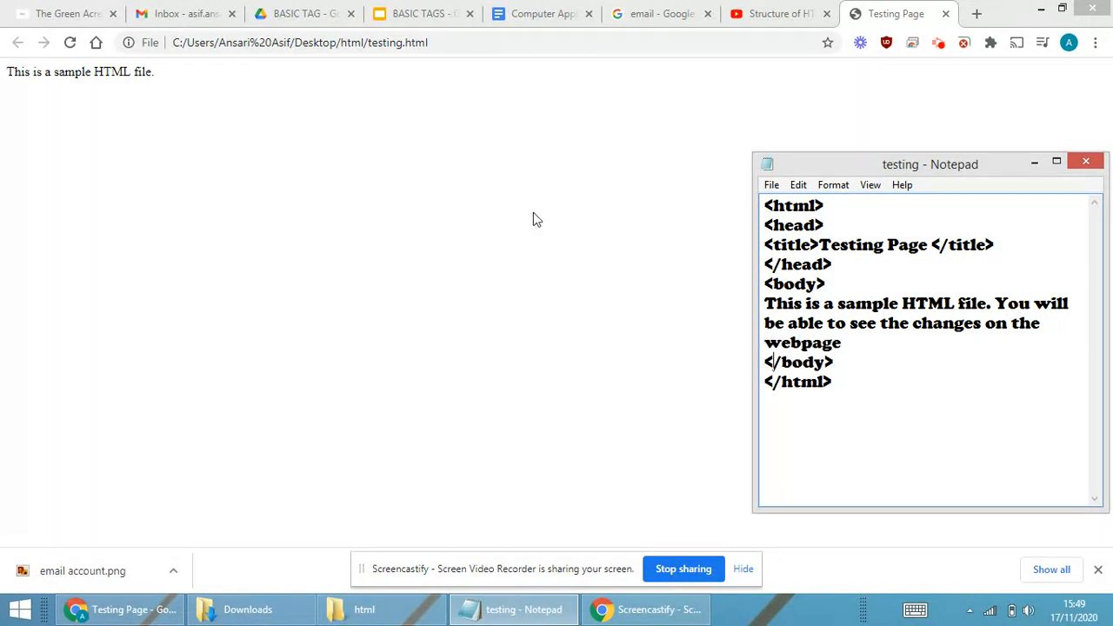
{"action": "left_click", "coordinate": [771, 185]}
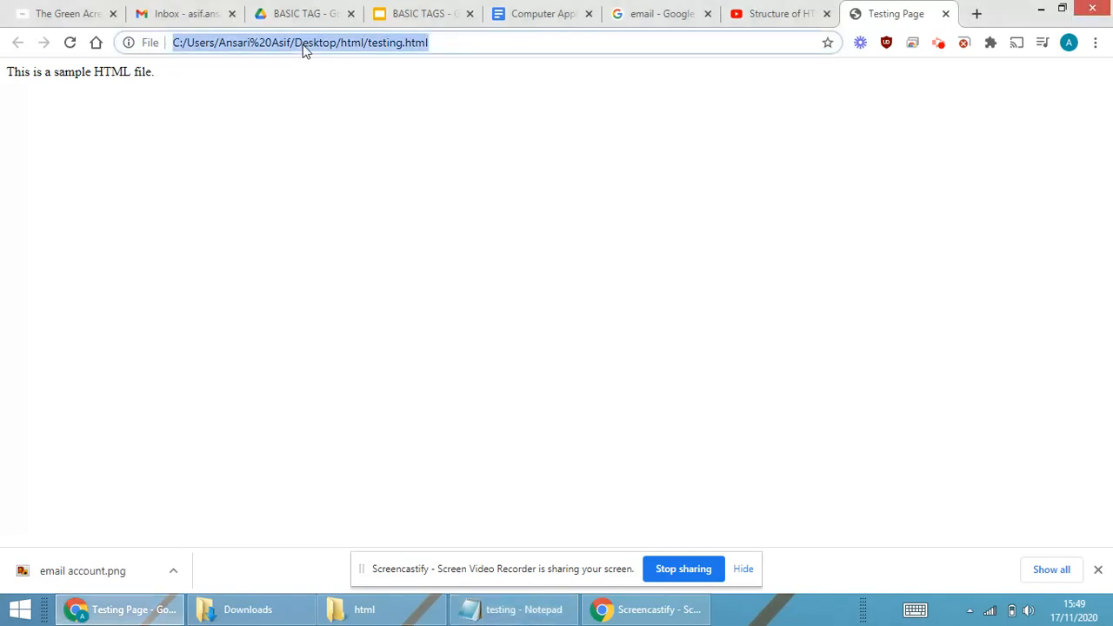
Reload testing.html from the address bar and highlight the first words of the page sentence
{"action": "left_click", "coordinate": [69, 42]}
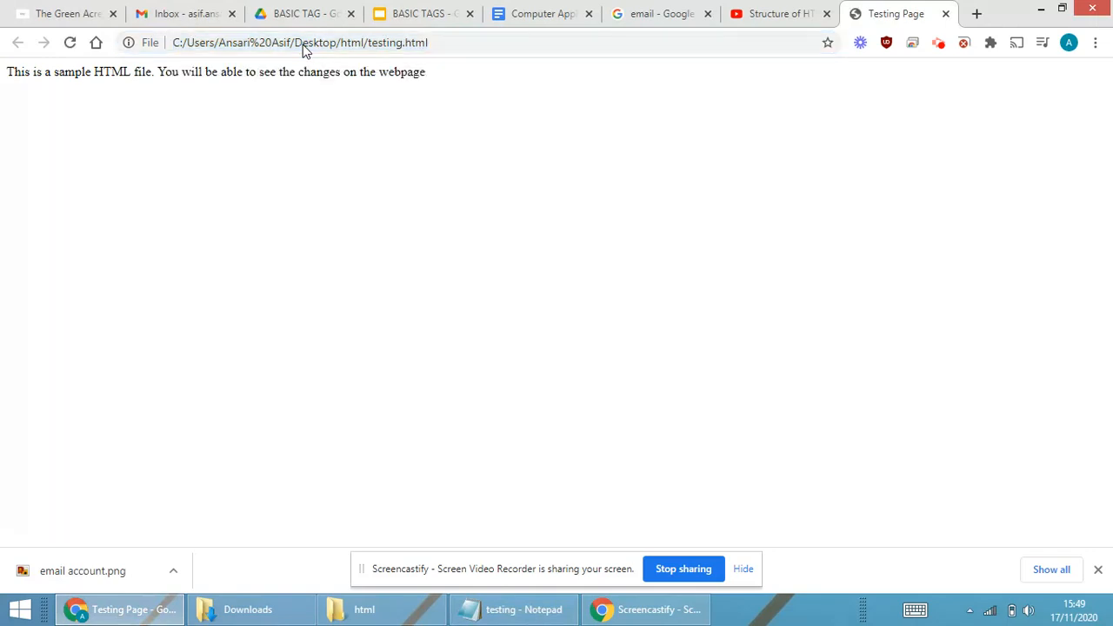
{"action": "mouse_move", "coordinate": [160, 71]}
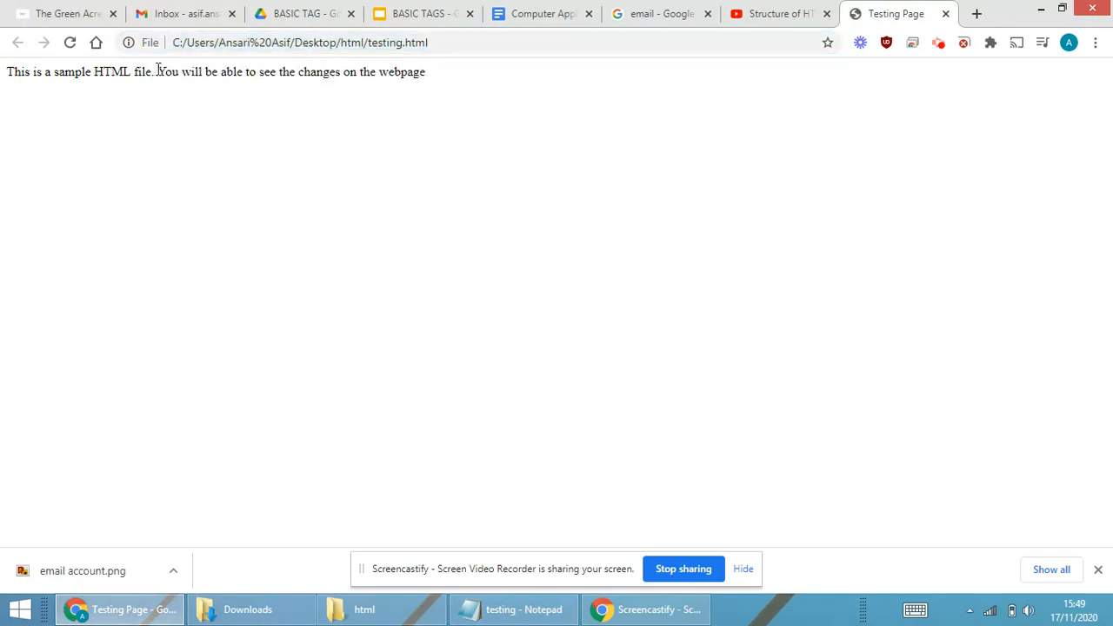
{"action": "left_click_drag", "start_coordinate": [7, 72], "coordinate": [133, 71]}
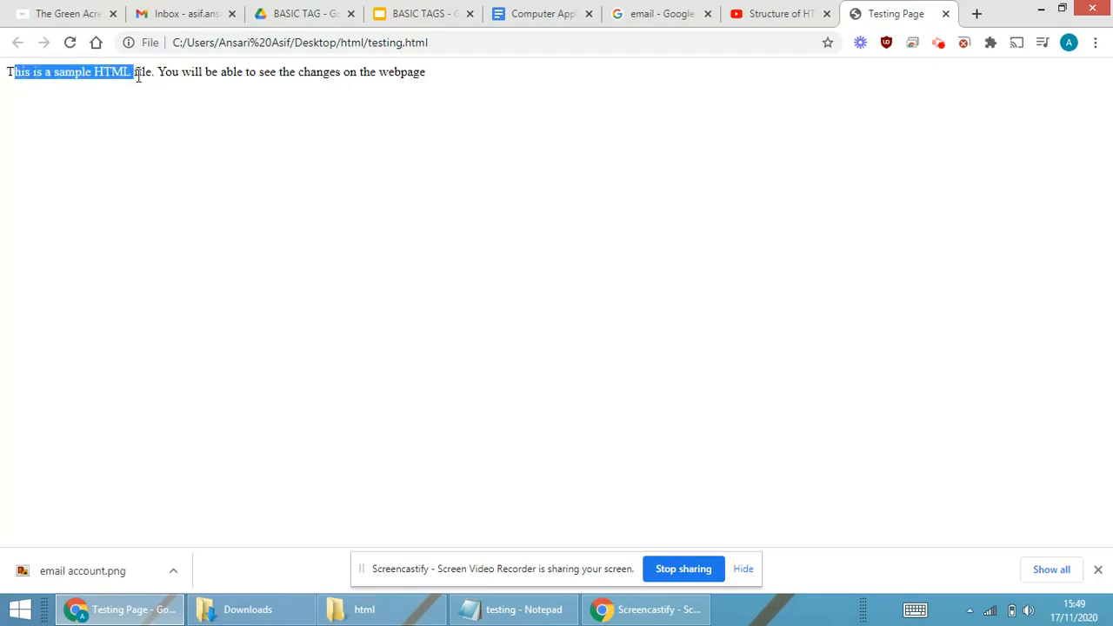